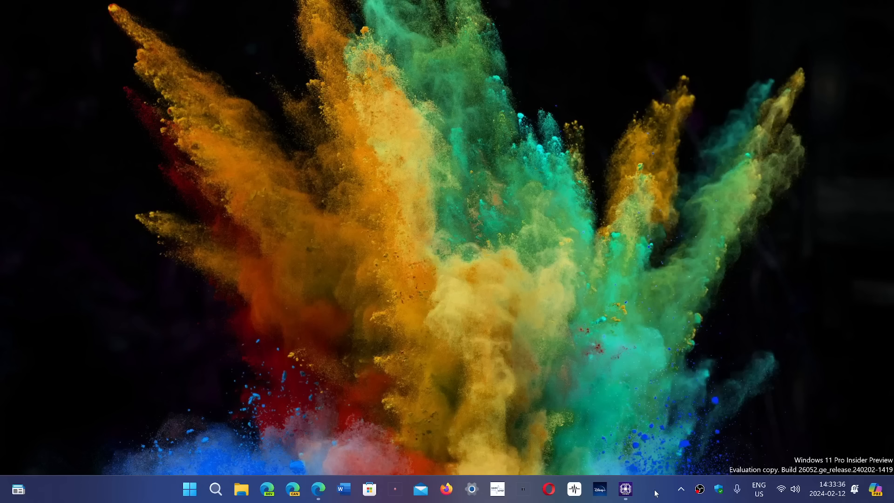
- Review the CPU-Z 2.09 download page in Edge, then switch to CPU-Z showing the Core i5-8259U details
{"action": "left_click", "coordinate": [318, 489]}
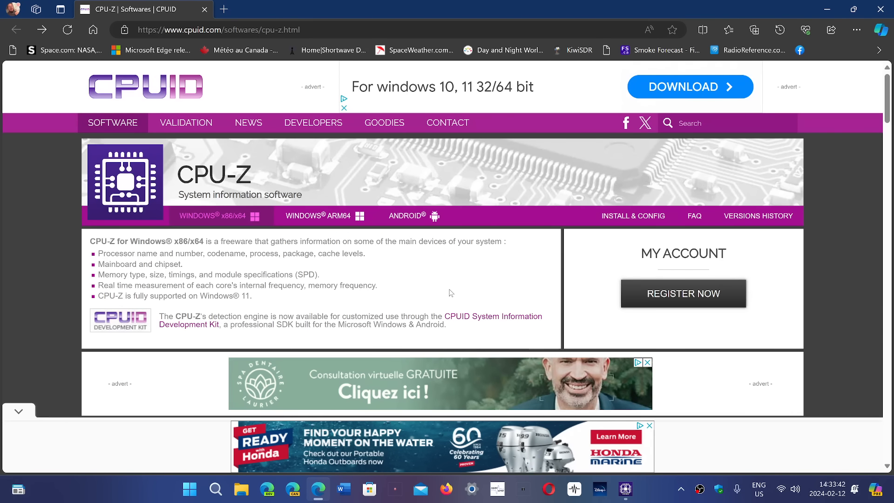
{"action": "scroll", "scroll_direction": "down", "scroll_amount": 3}
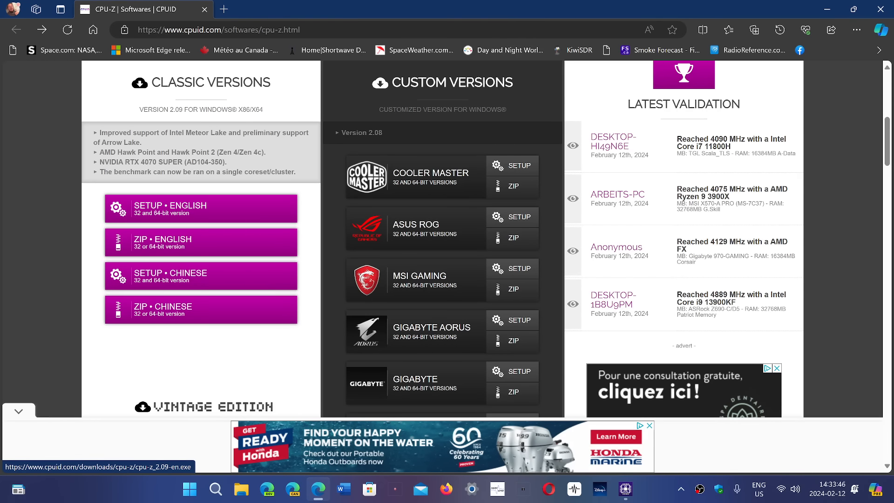
{"action": "scroll", "scroll_direction": "up", "scroll_amount": 3}
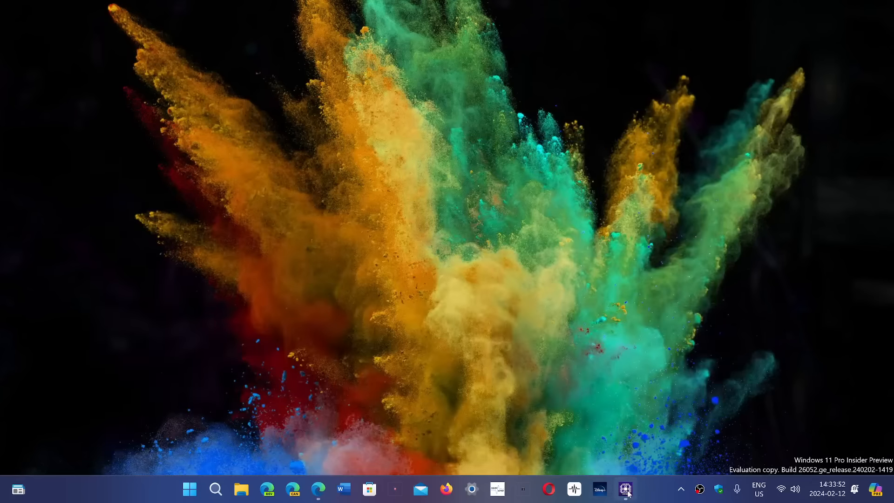
{"action": "left_click", "coordinate": [624, 489]}
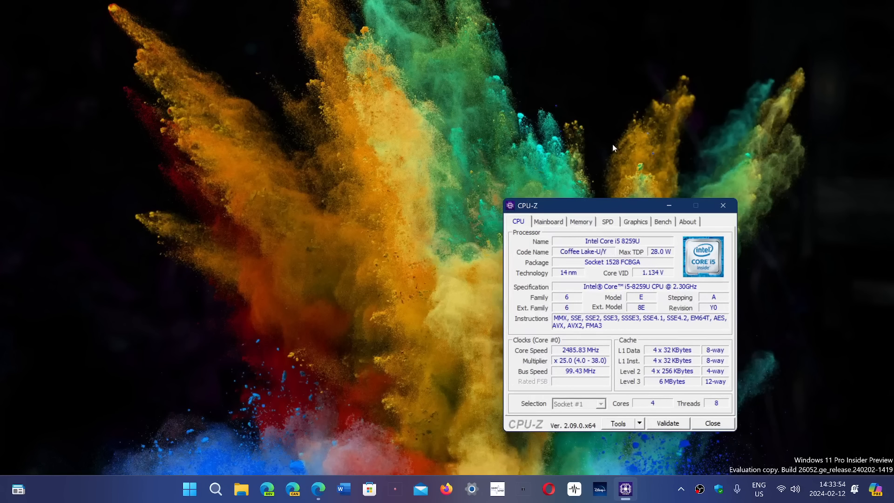